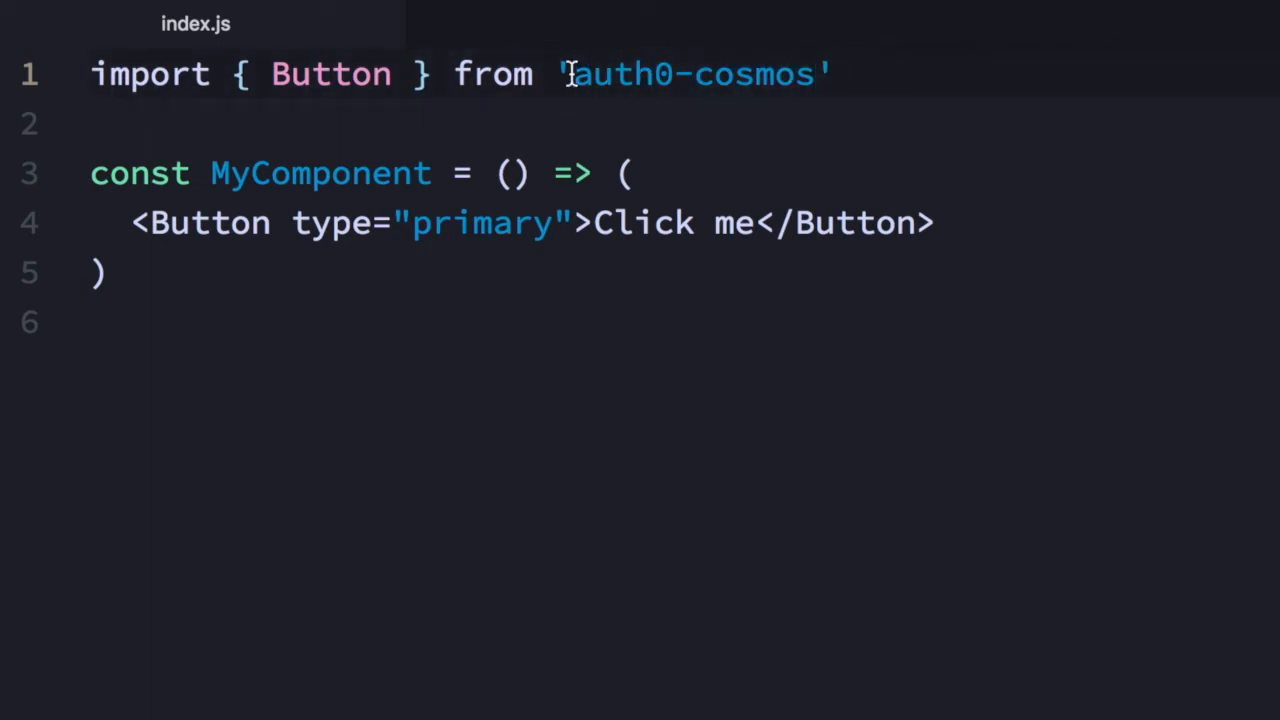
pyautogui.write('@')
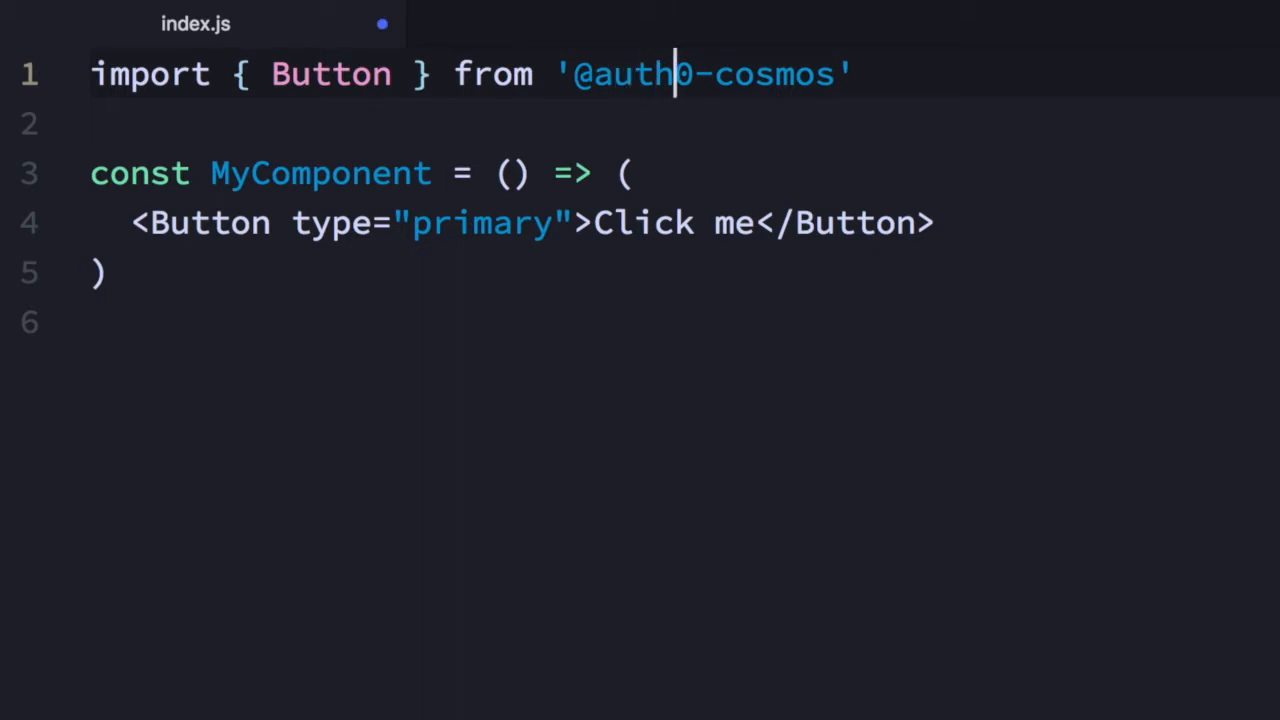